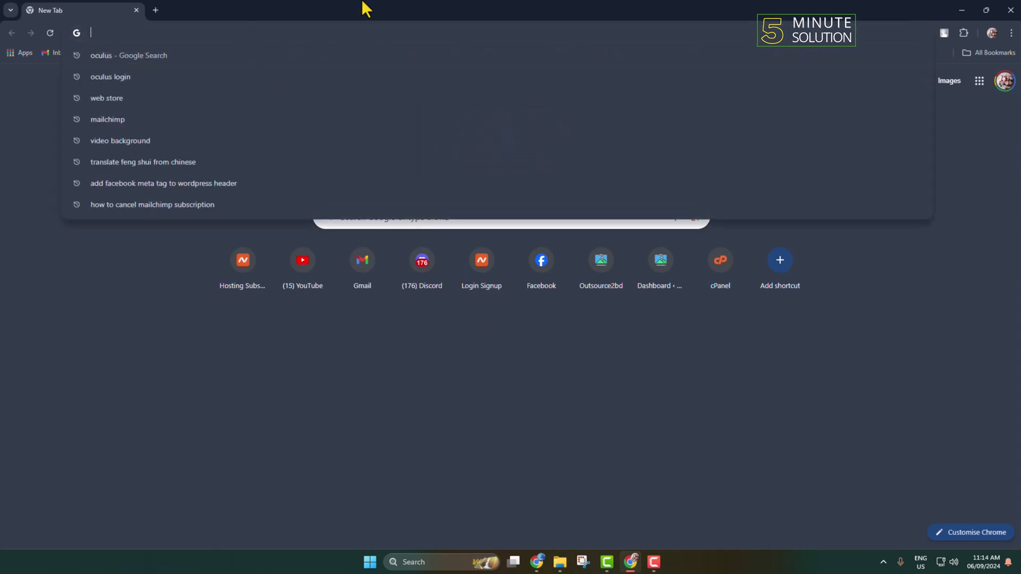
# Search Google for 'fonts download' to find a free font site.
pyautogui.write('fonts download')
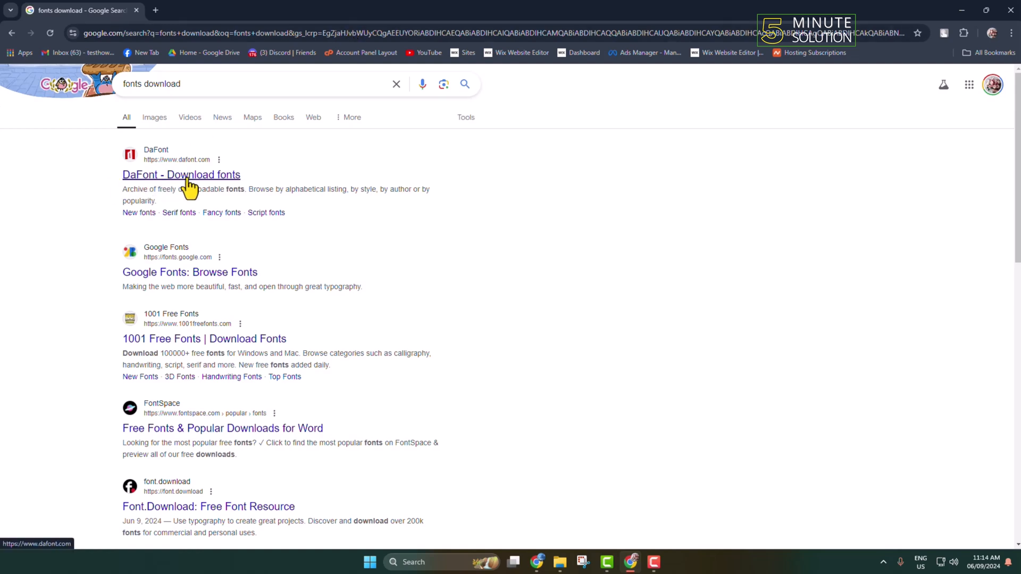
# Go to the DaFont site from the results and browse its recently added fonts.
pyautogui.click(181, 175)
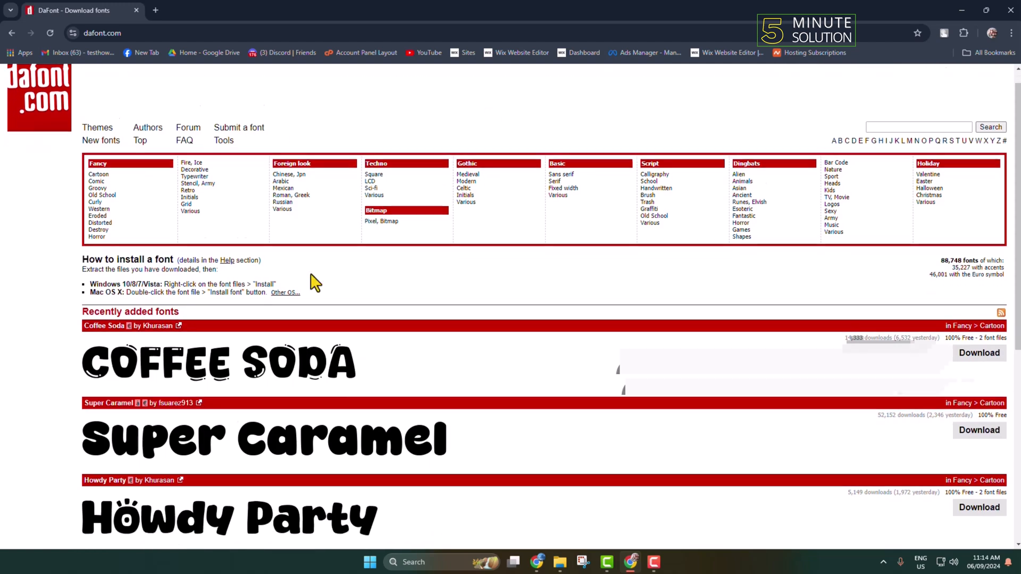
pyautogui.scroll(-3)
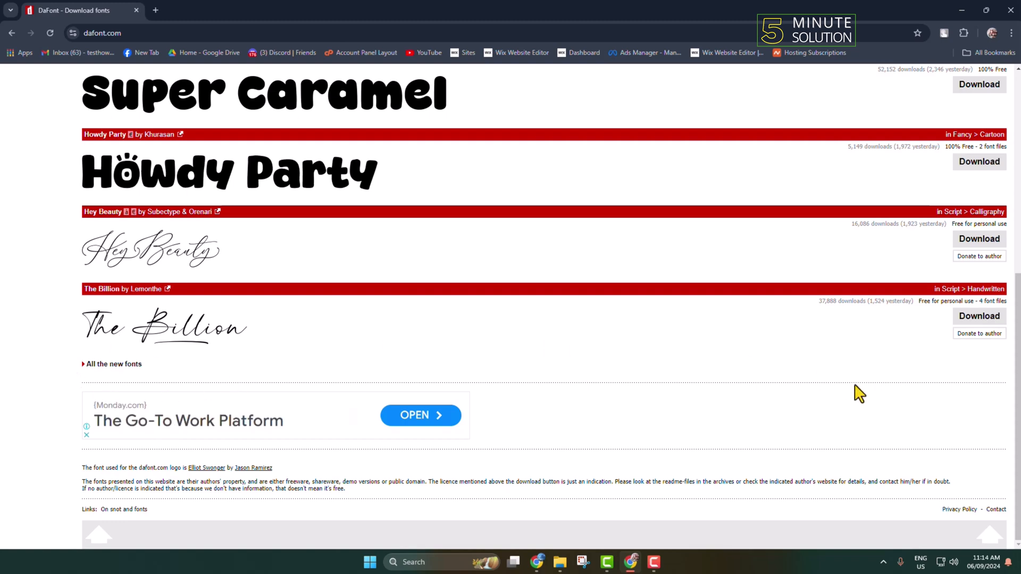
pyautogui.scroll(3)
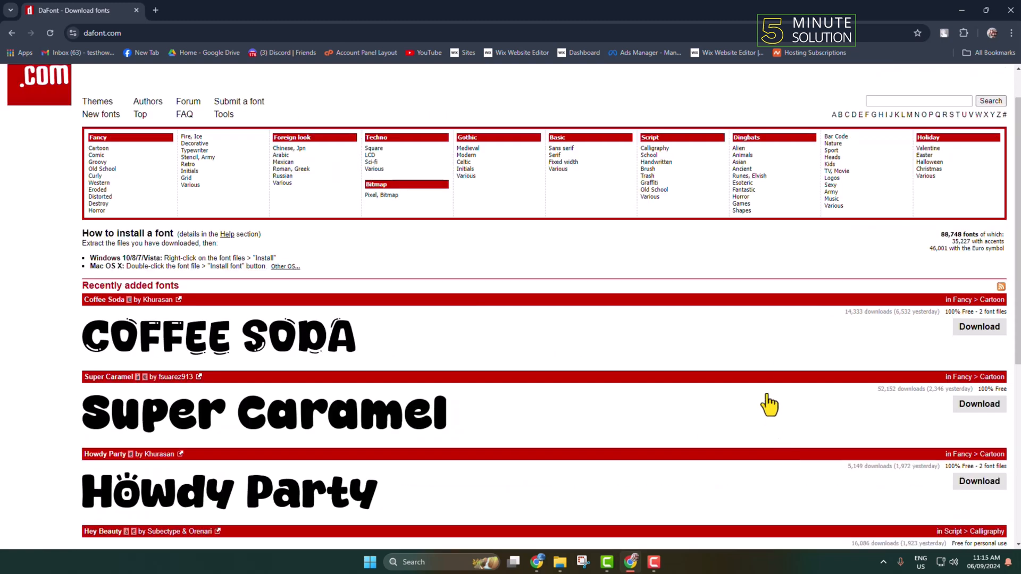
pyautogui.scroll(-3)
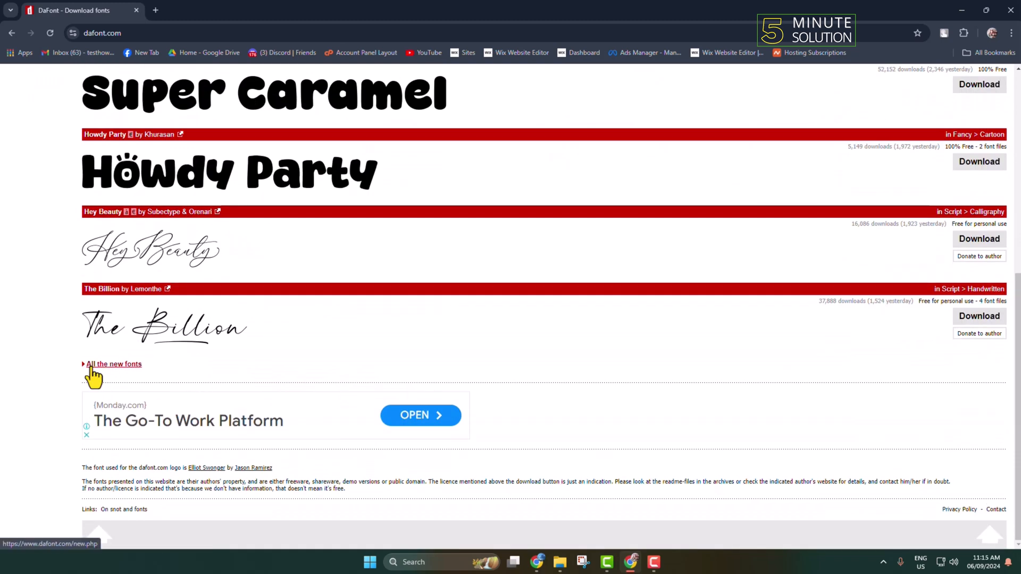
# Download the Howdy Lemon font from DaFont's full new fonts list and minimize Chrome.
pyautogui.click(114, 363)
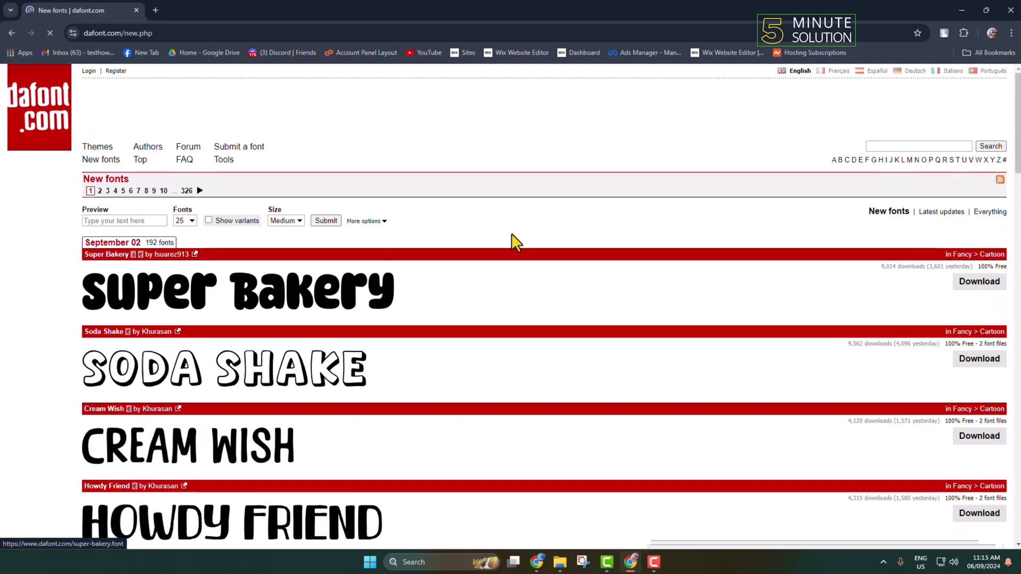
pyautogui.moveTo(543, 295)
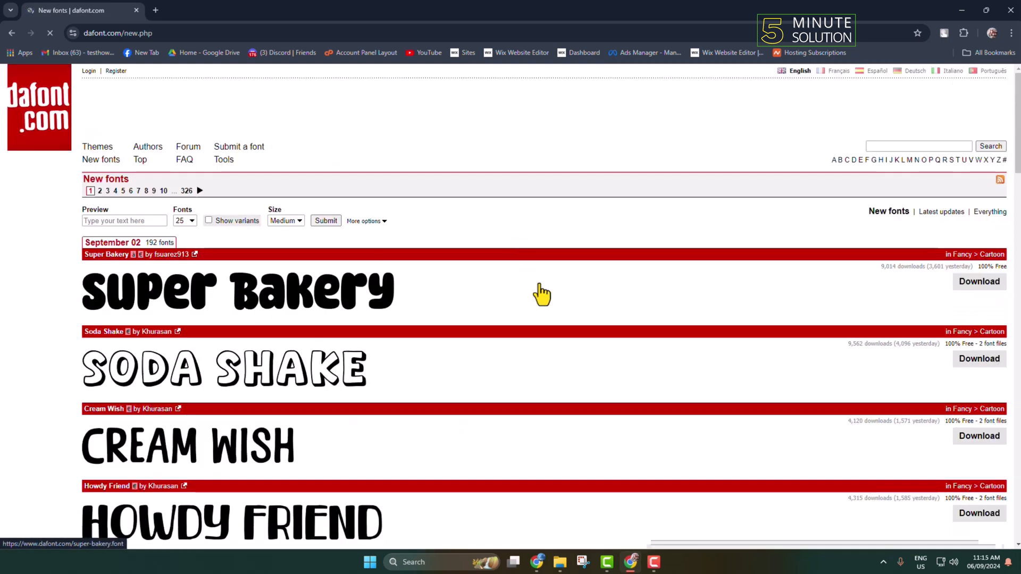
pyautogui.scroll(-3)
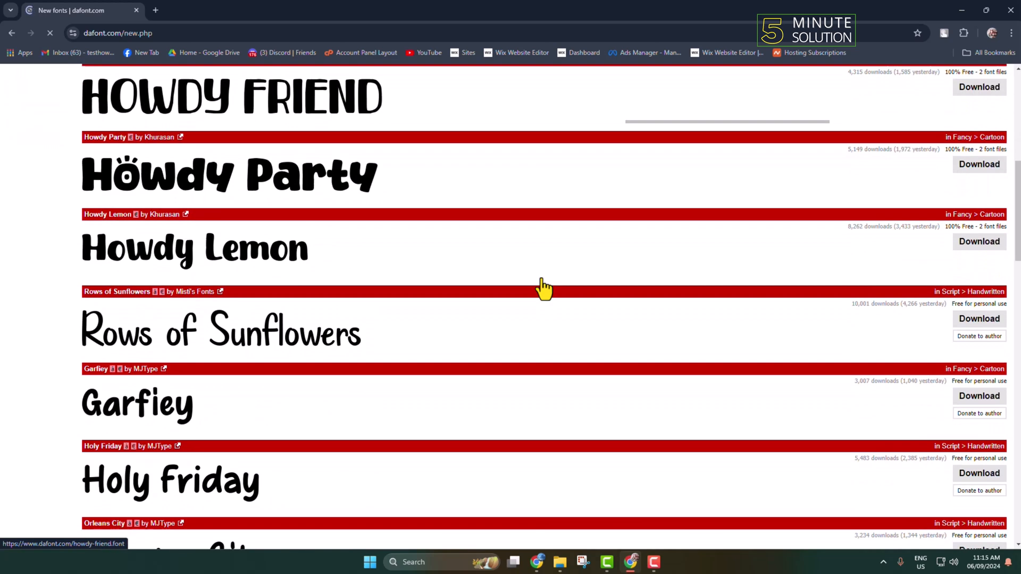
pyautogui.moveTo(111, 254)
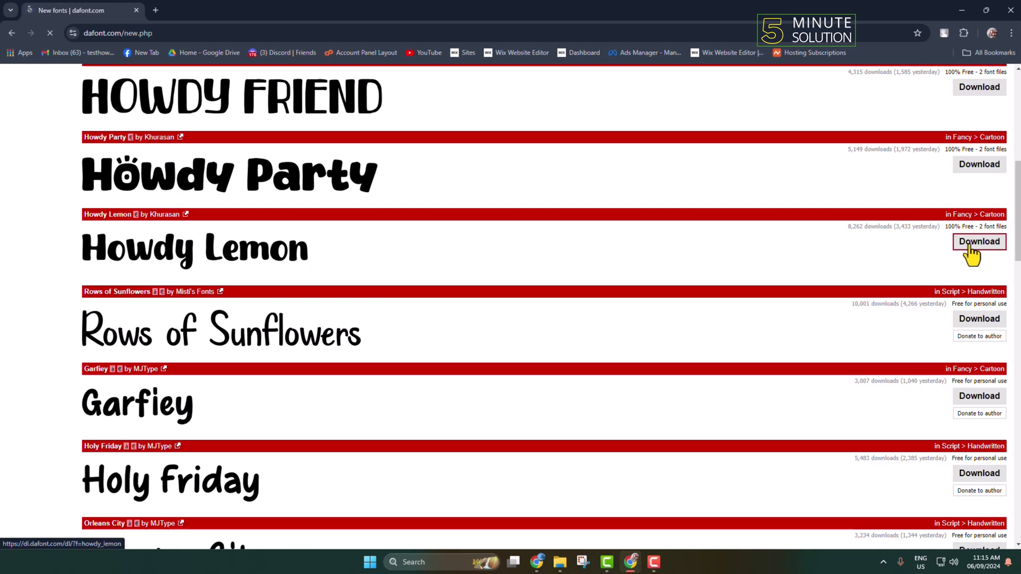
pyautogui.click(978, 241)
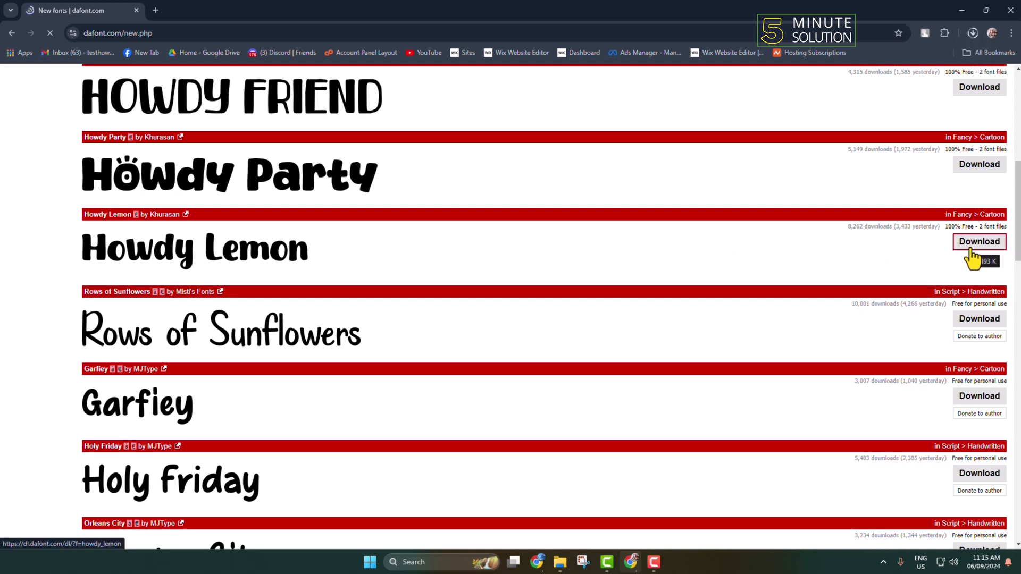
pyautogui.click(978, 241)
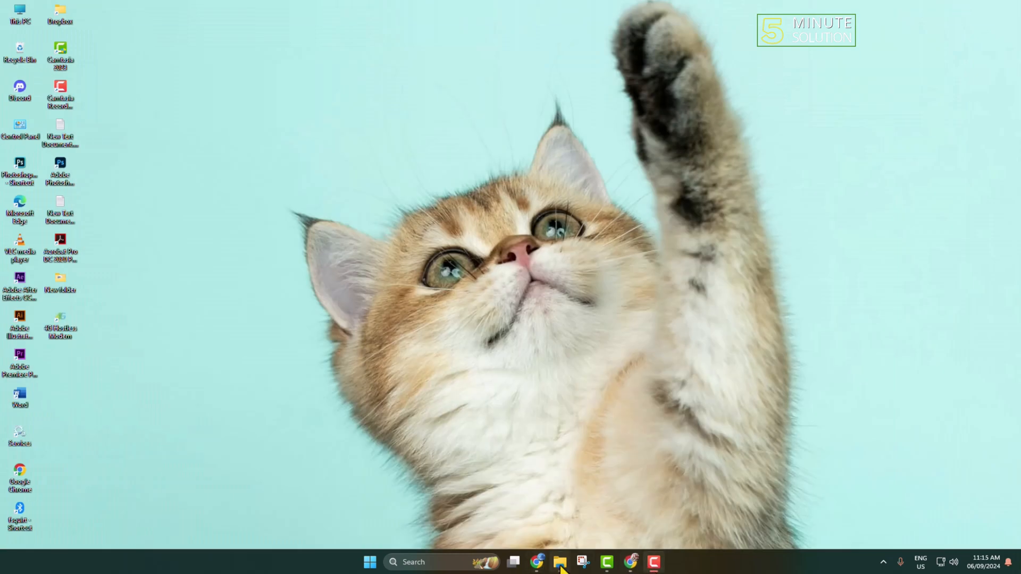
# Extract the howdy_lemon.zip archive into the Downloads folder.
pyautogui.click(558, 561)
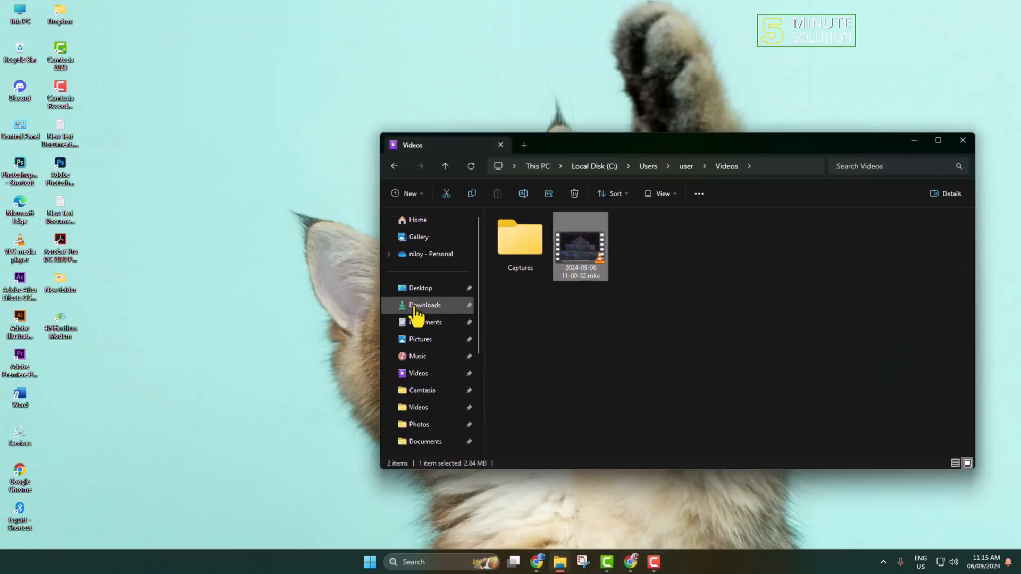
pyautogui.click(426, 305)
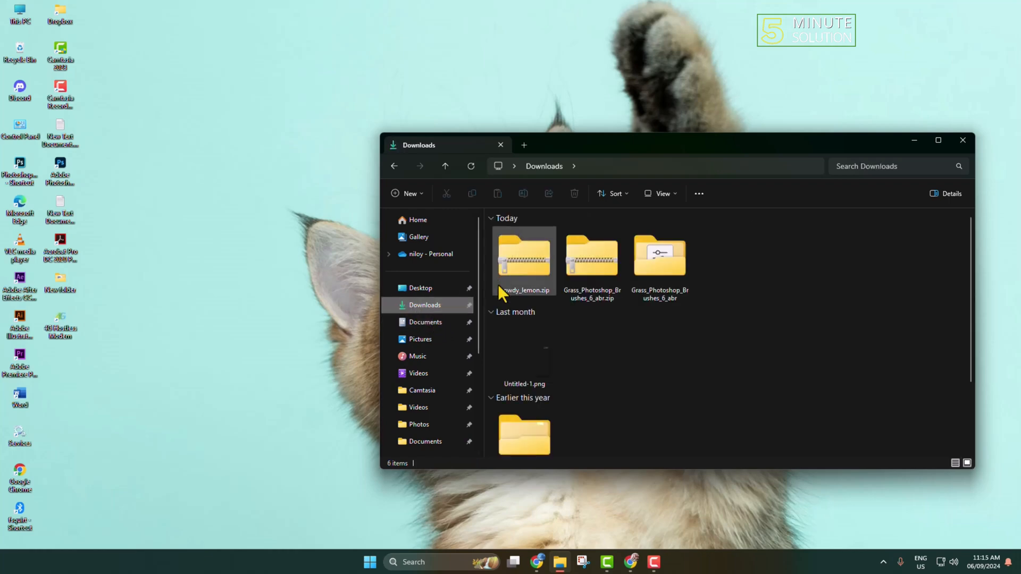
pyautogui.click(523, 261)
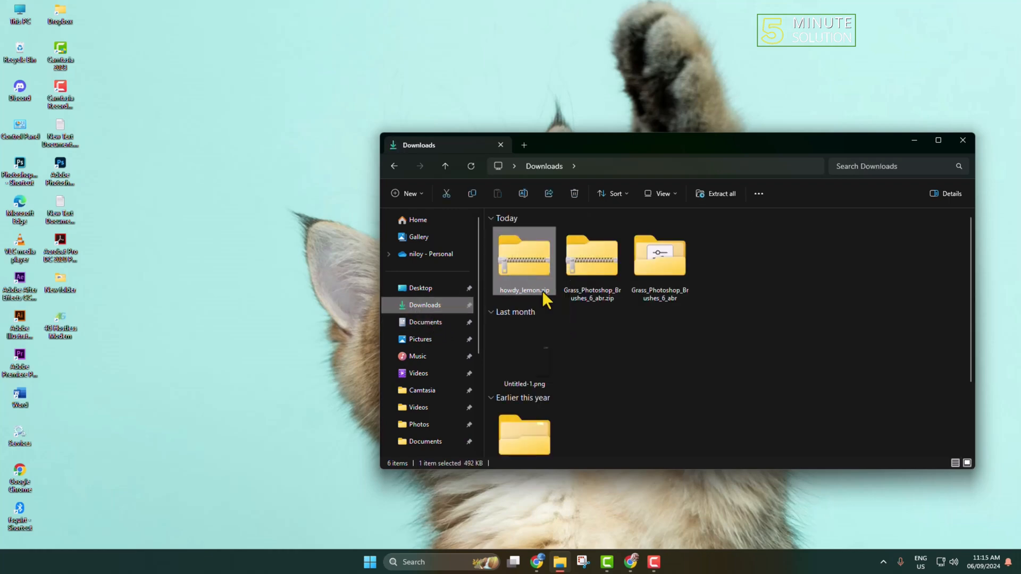
pyautogui.click(716, 194)
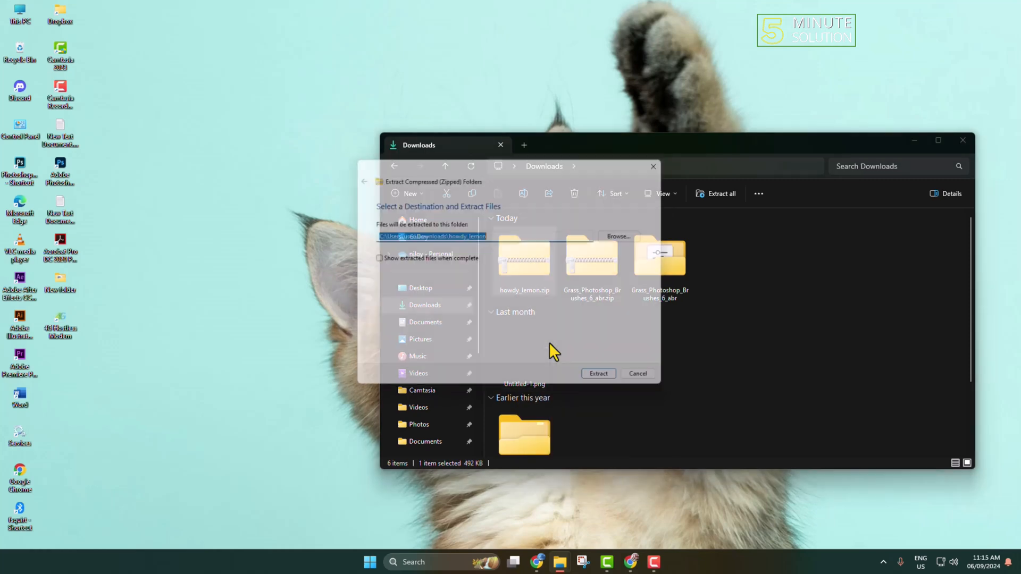
pyautogui.click(597, 373)
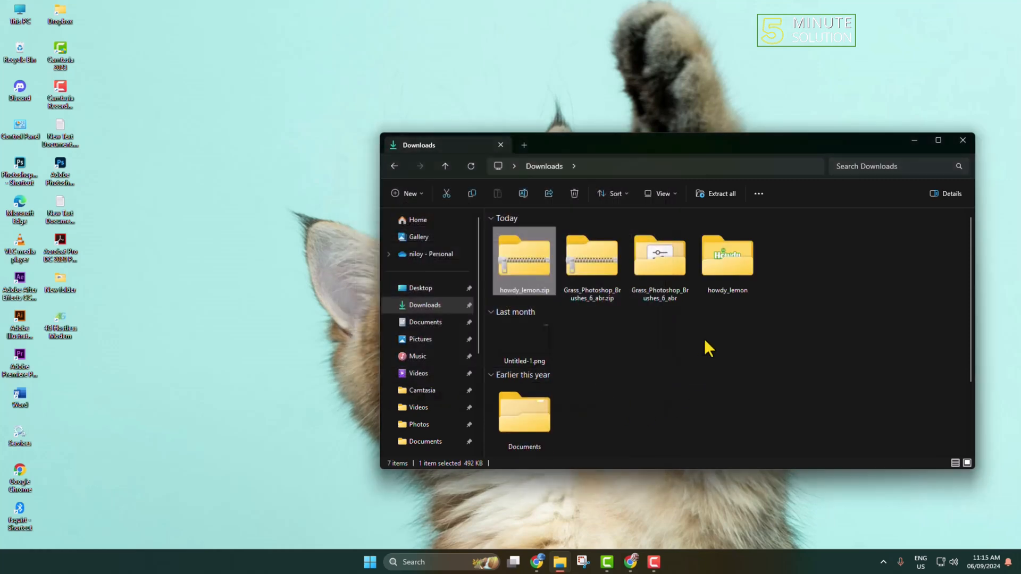
# Enter the extracted howdy_lemon folder to show its OTF and TTF files.
pyautogui.click(727, 261)
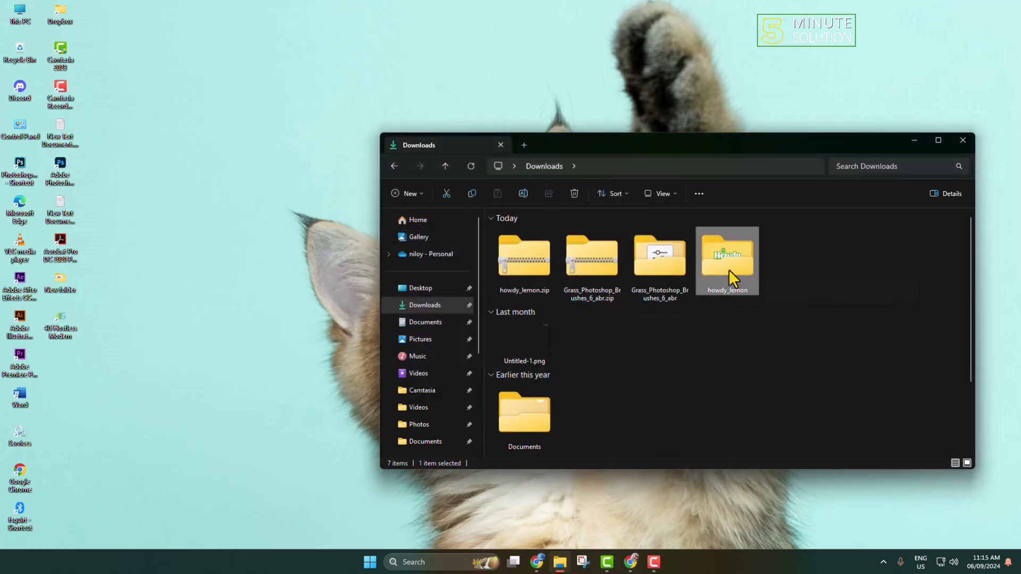
pyautogui.doubleClick(728, 254)
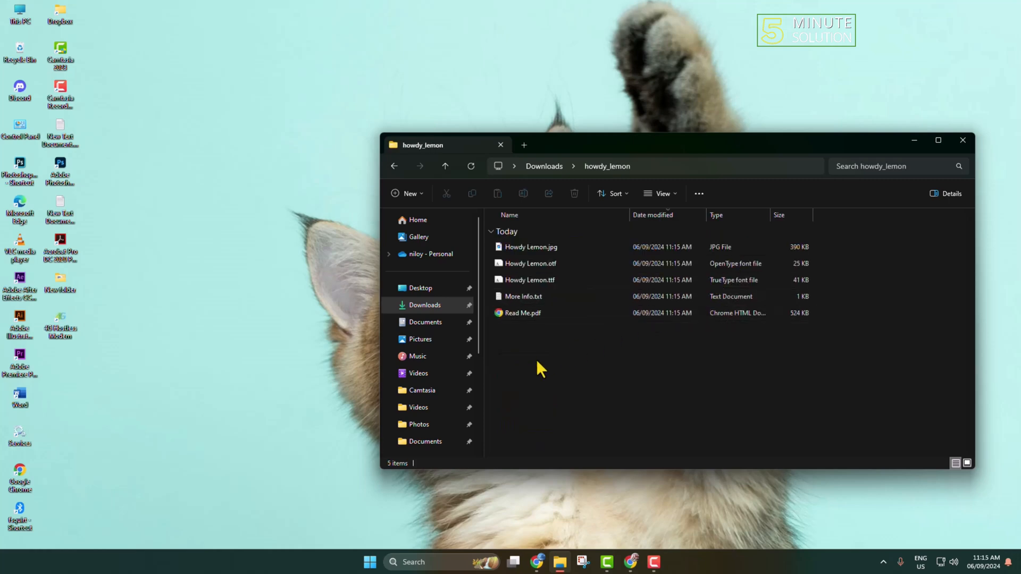
pyautogui.click(530, 263)
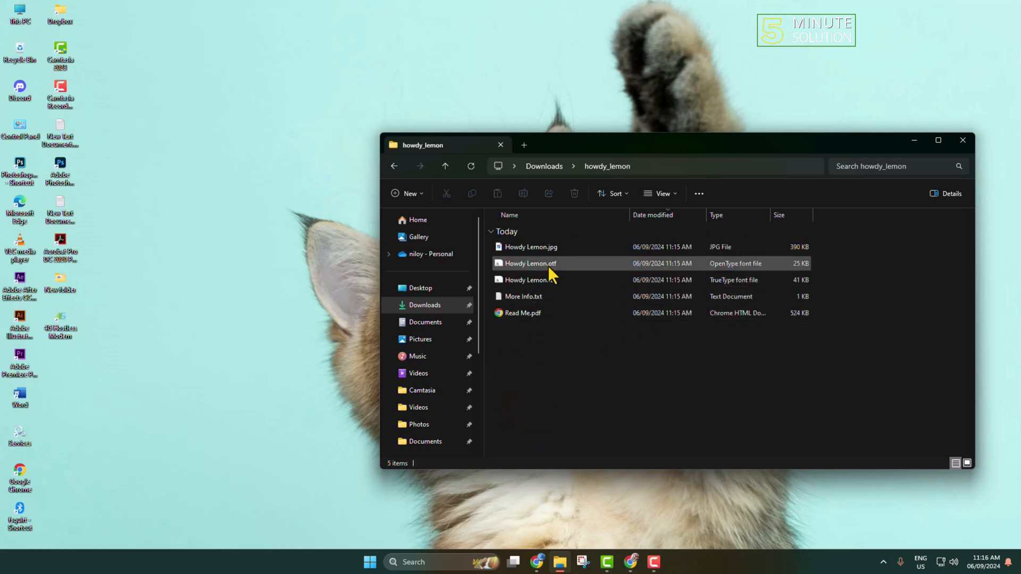
pyautogui.moveTo(560, 267)
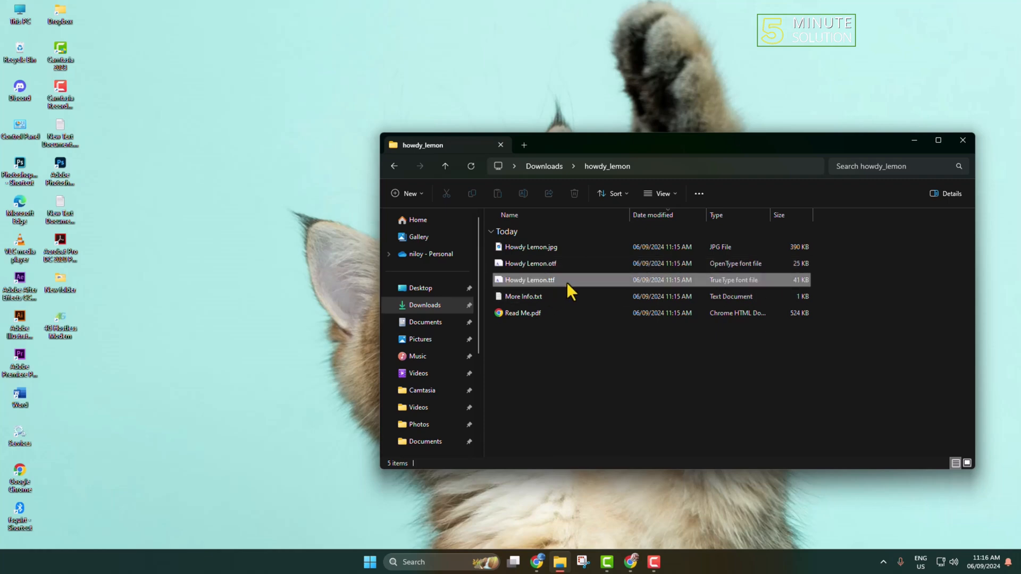
pyautogui.click(523, 297)
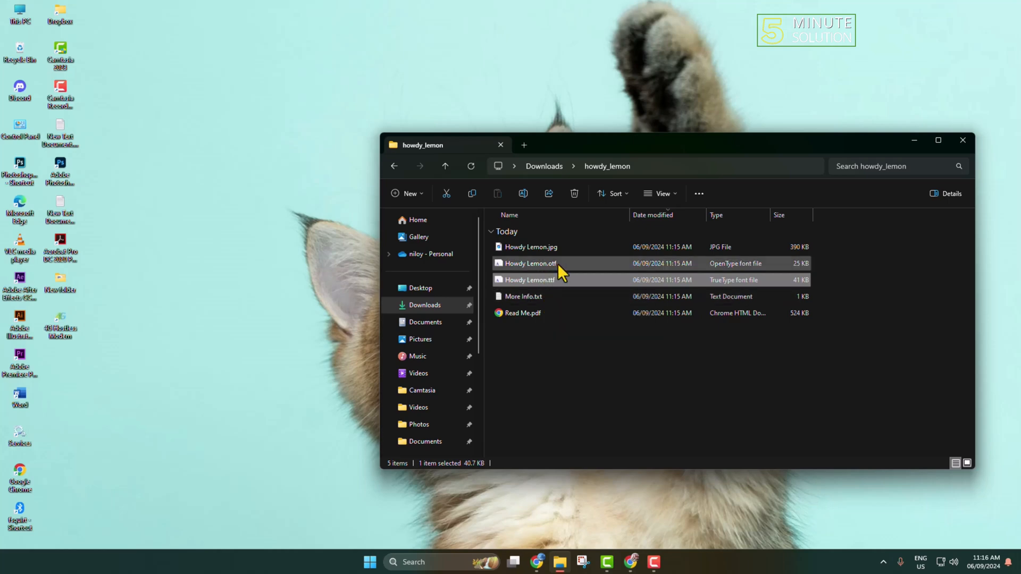
pyautogui.click(529, 262)
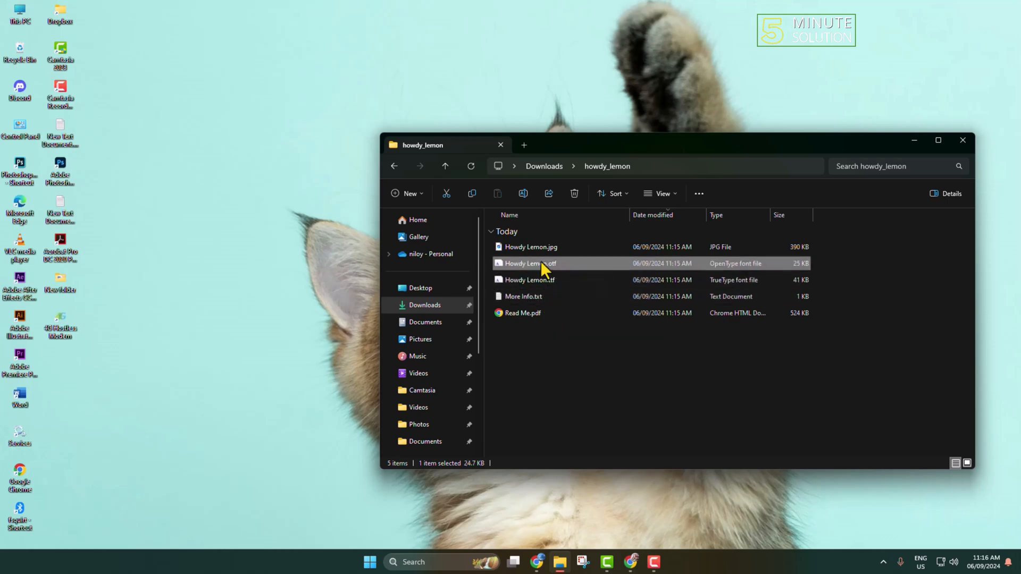
# Install Howdy Lemon.otf through Windows Font Viewer and close the preview.
pyautogui.doubleClick(529, 262)
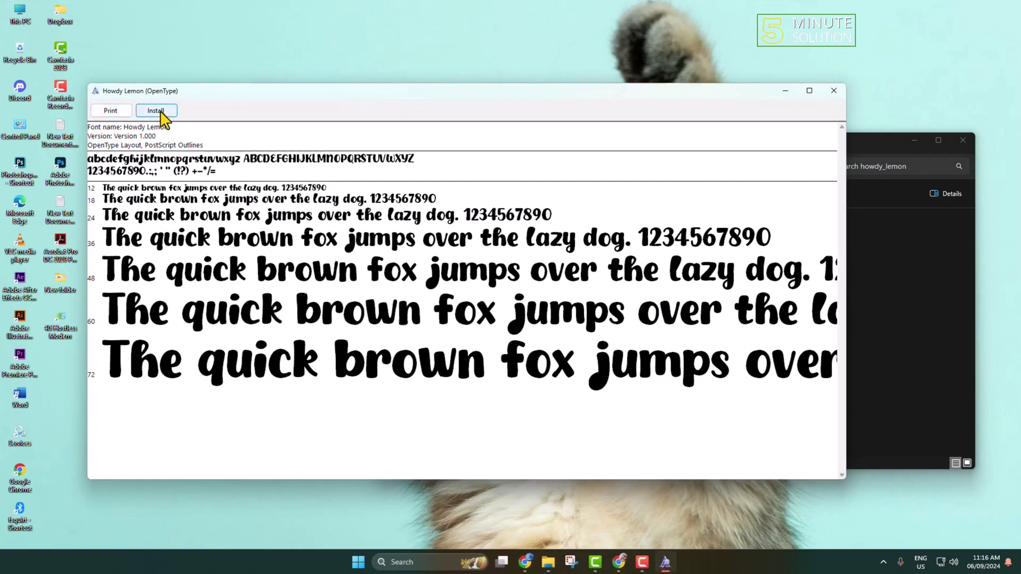
pyautogui.click(156, 110)
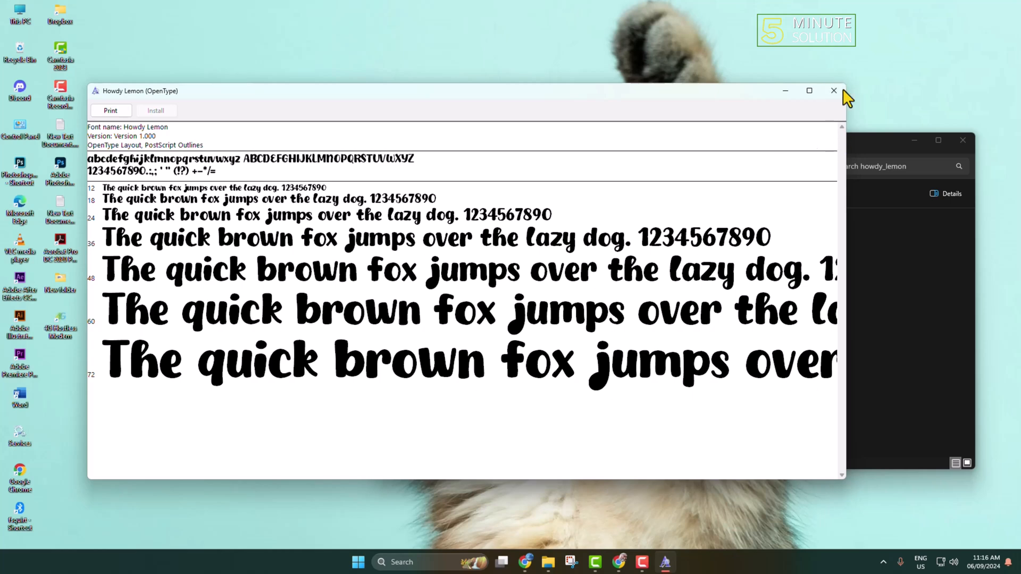
pyautogui.click(833, 91)
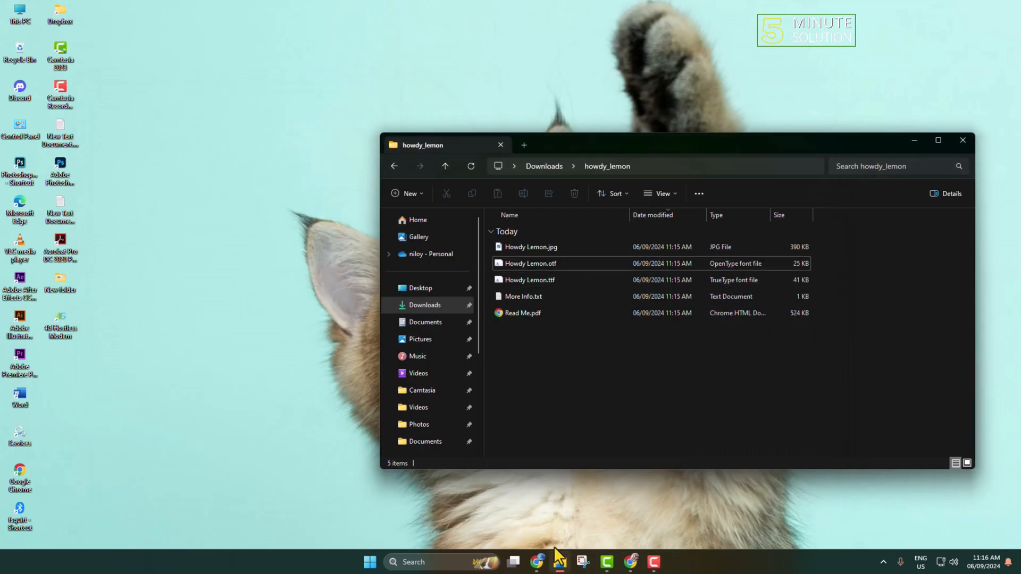
pyautogui.moveTo(59, 254)
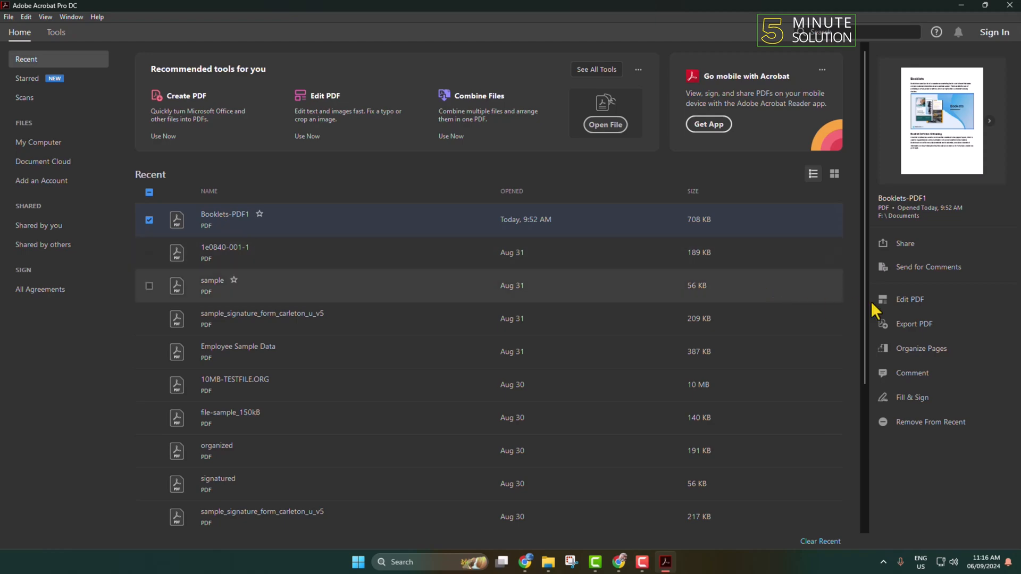
# Start Edit PDF on the checked Booklets-PDF1 document from Acrobat Home.
pyautogui.click(909, 298)
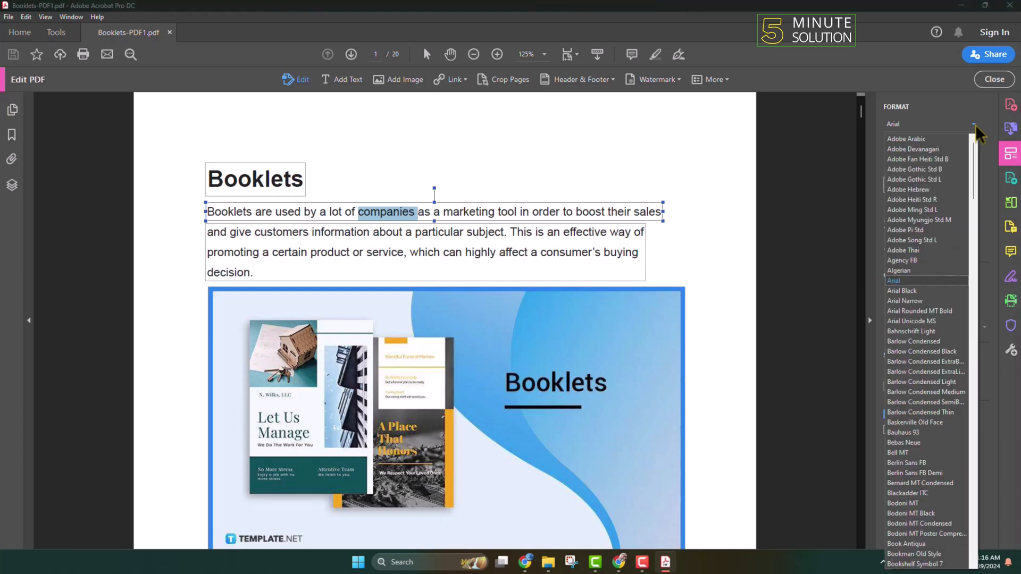
# Apply the Howdy Lemon font to the selected word 'companies' from the Format font list.
pyautogui.scroll(-3)
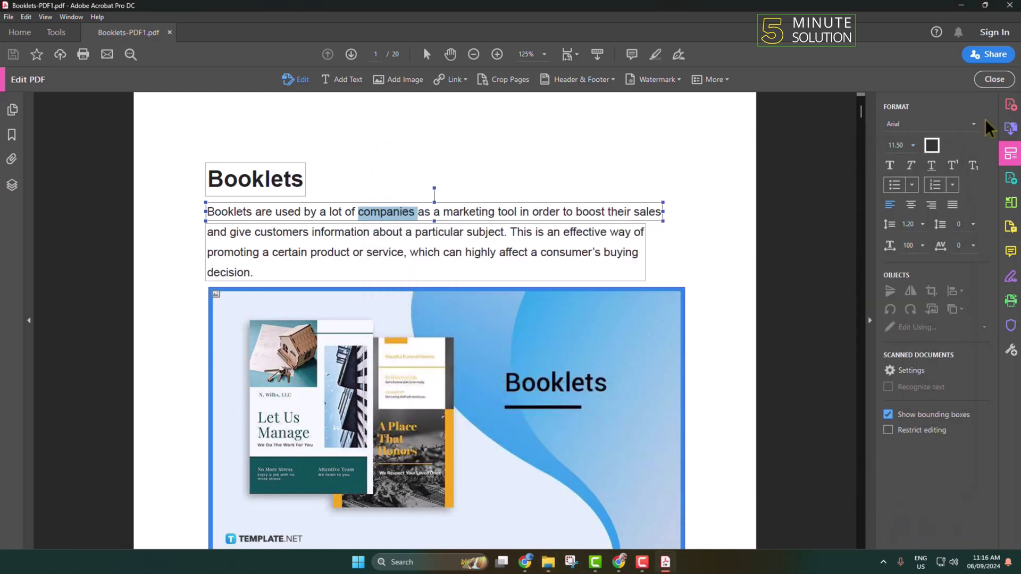
pyautogui.click(927, 123)
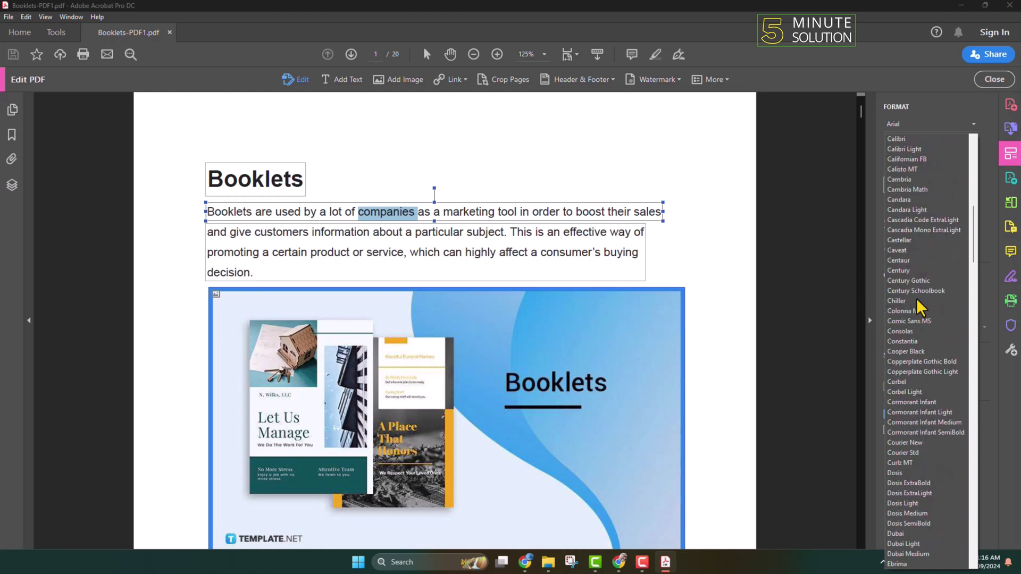
pyautogui.scroll(-3)
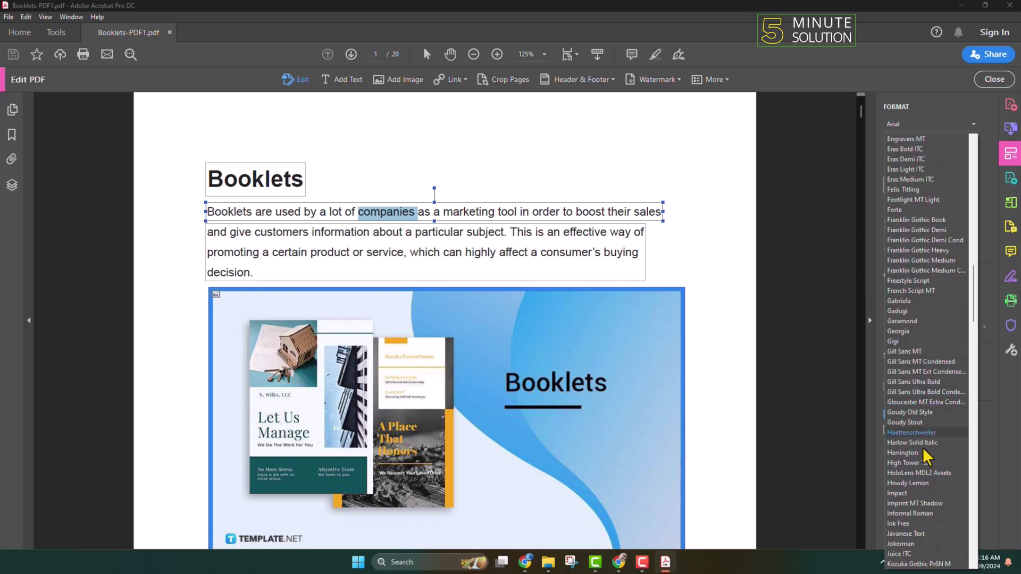
pyautogui.moveTo(907, 483)
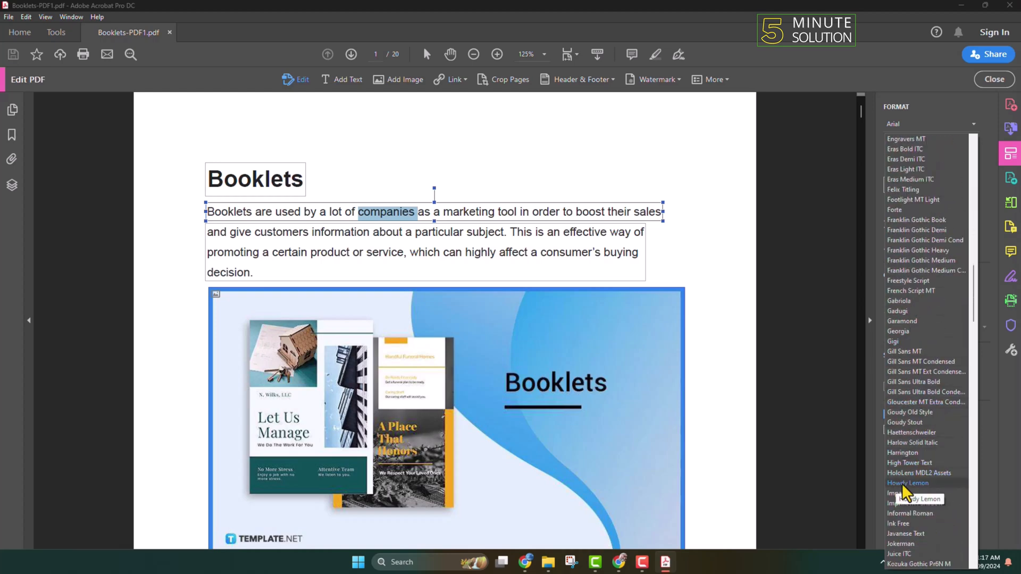
pyautogui.click(907, 483)
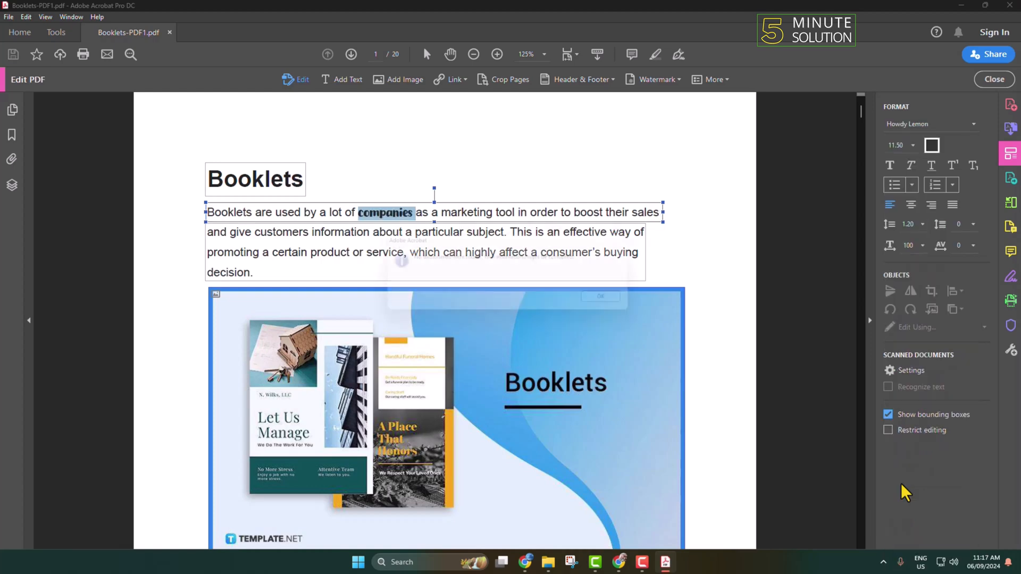